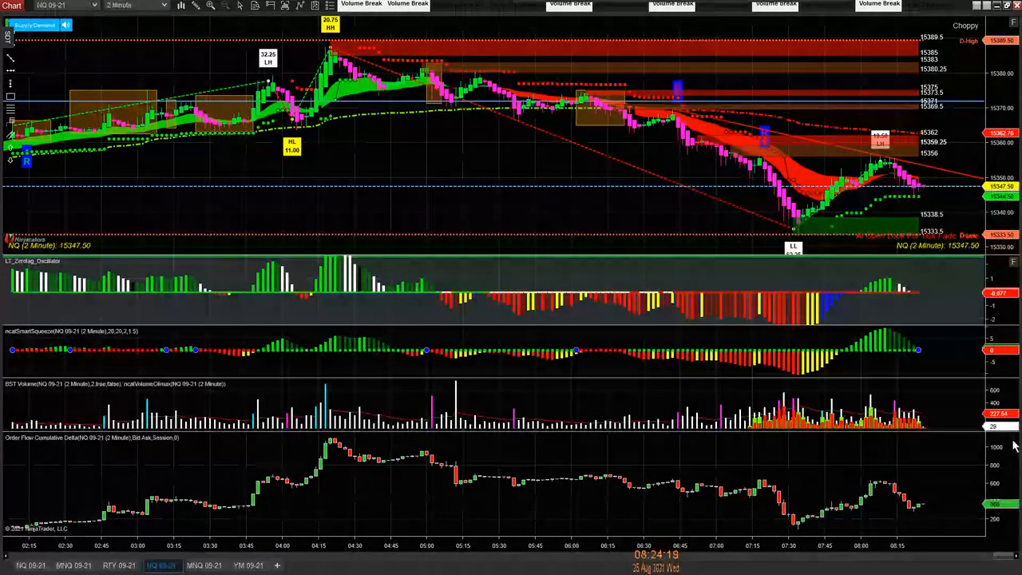
pyautogui.moveTo(311, 152)
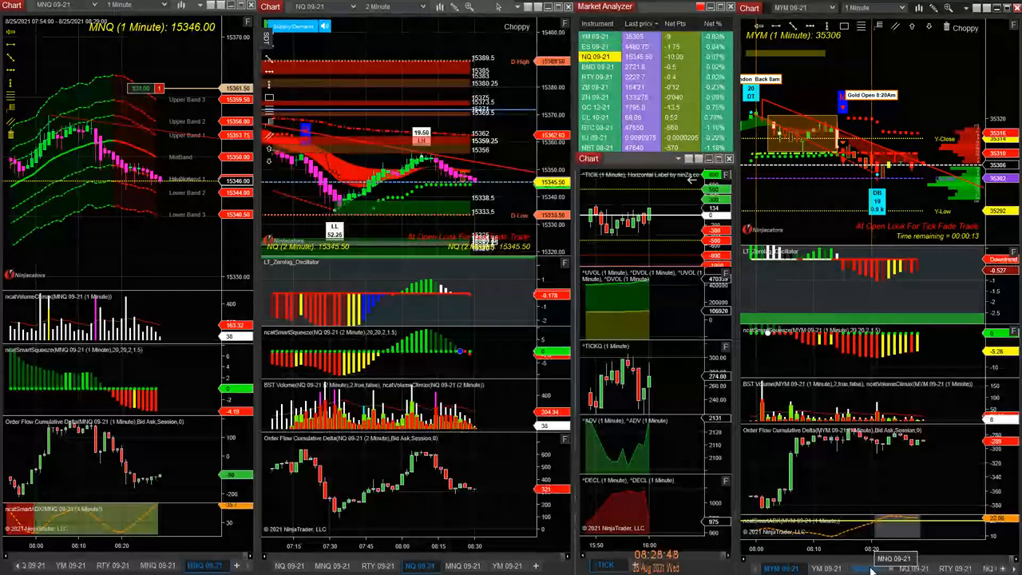
# Step: Switch the rightmost chart from MYM to the NQ 09-21 1-minute contract
pyautogui.click(920, 556)
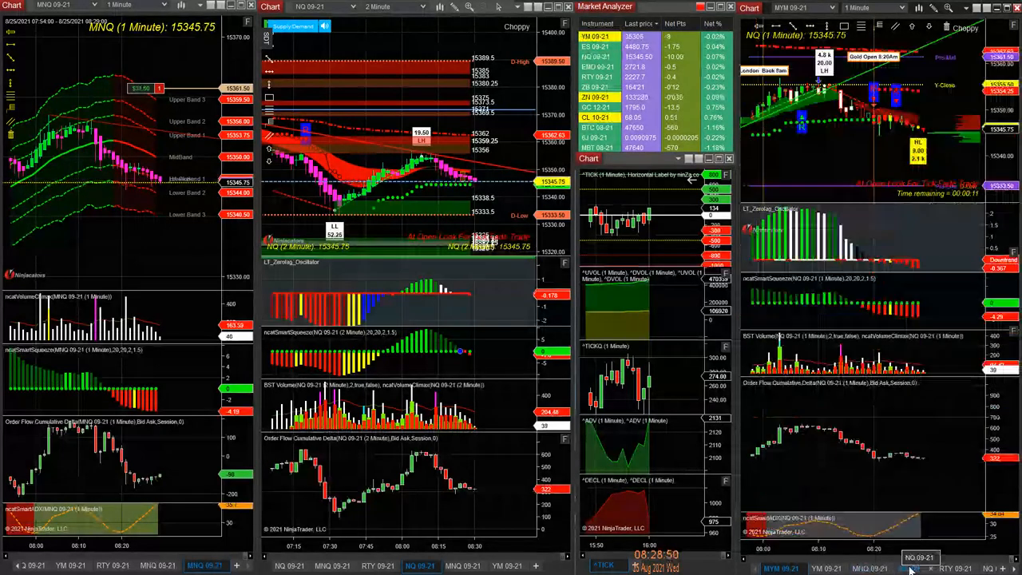